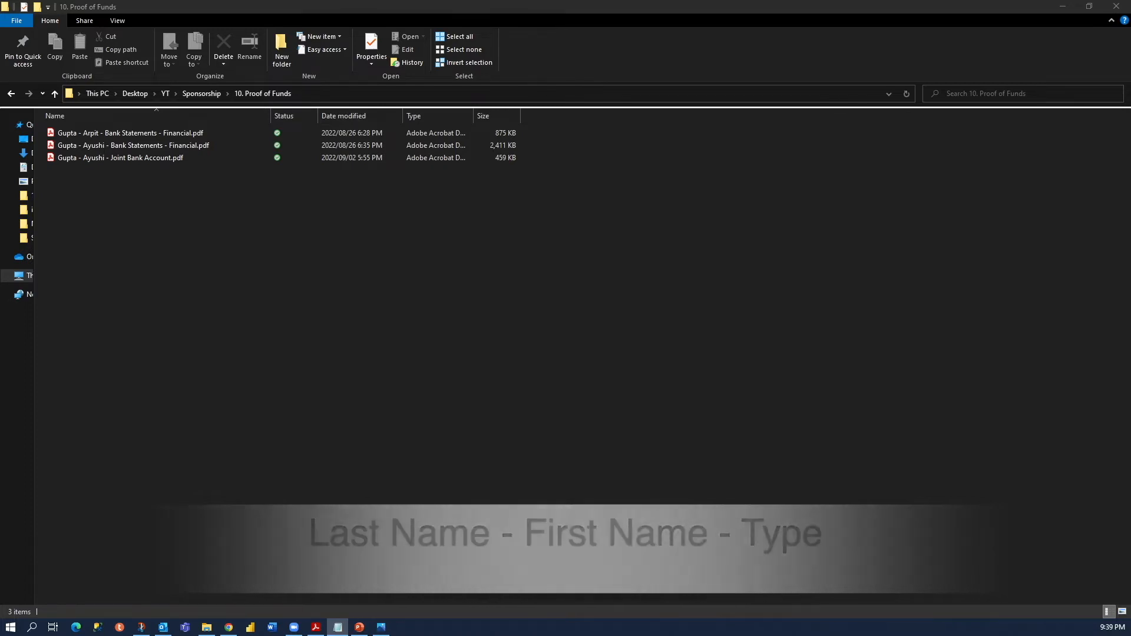
Step: Open the three proof-of-funds PDFs from the 10. Proof of Funds folder in Acrobat Reader
{"action": "double_click", "coordinate": [131, 133]}
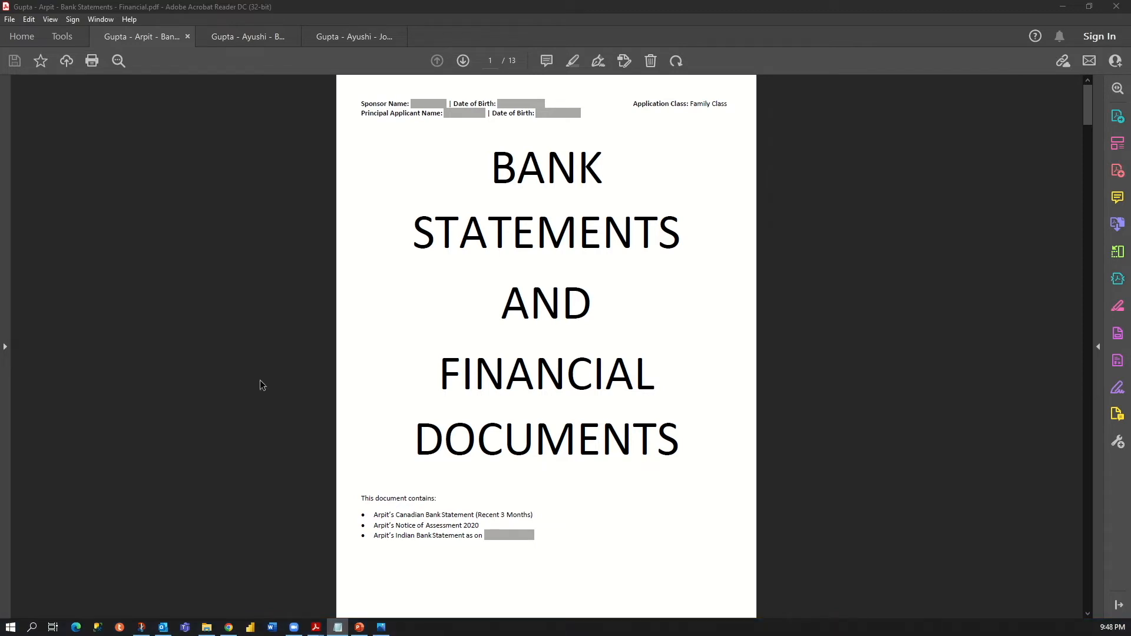
Step: Page through the sponsor's bank statements to page 13 of 13, then move to the applicant's file
{"action": "left_click", "coordinate": [461, 60]}
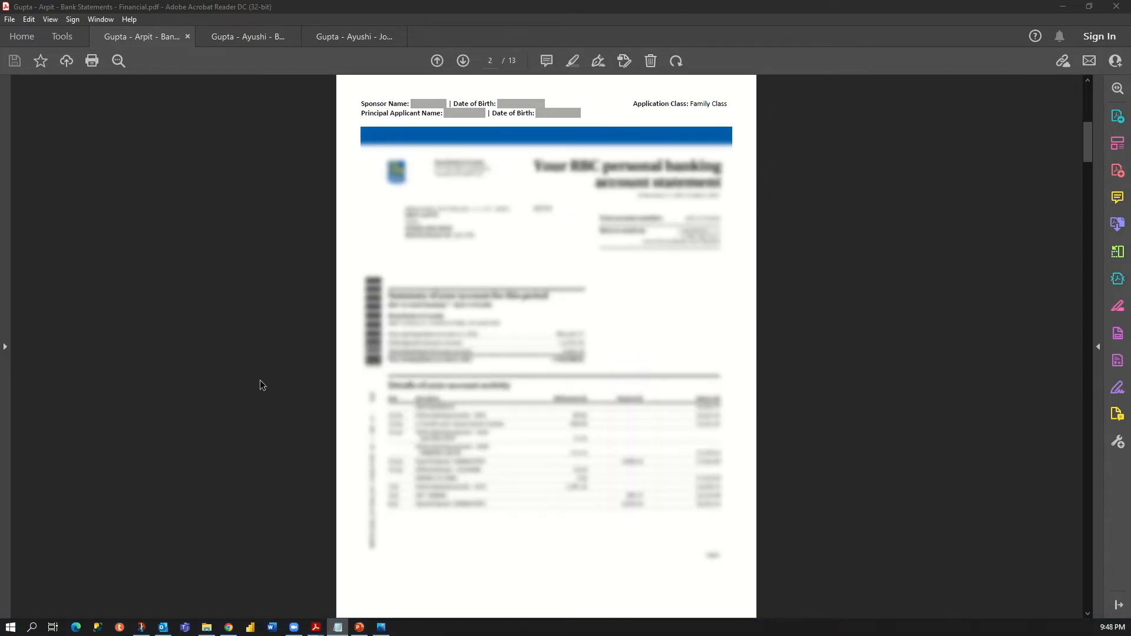
{"action": "left_click", "coordinate": [462, 61]}
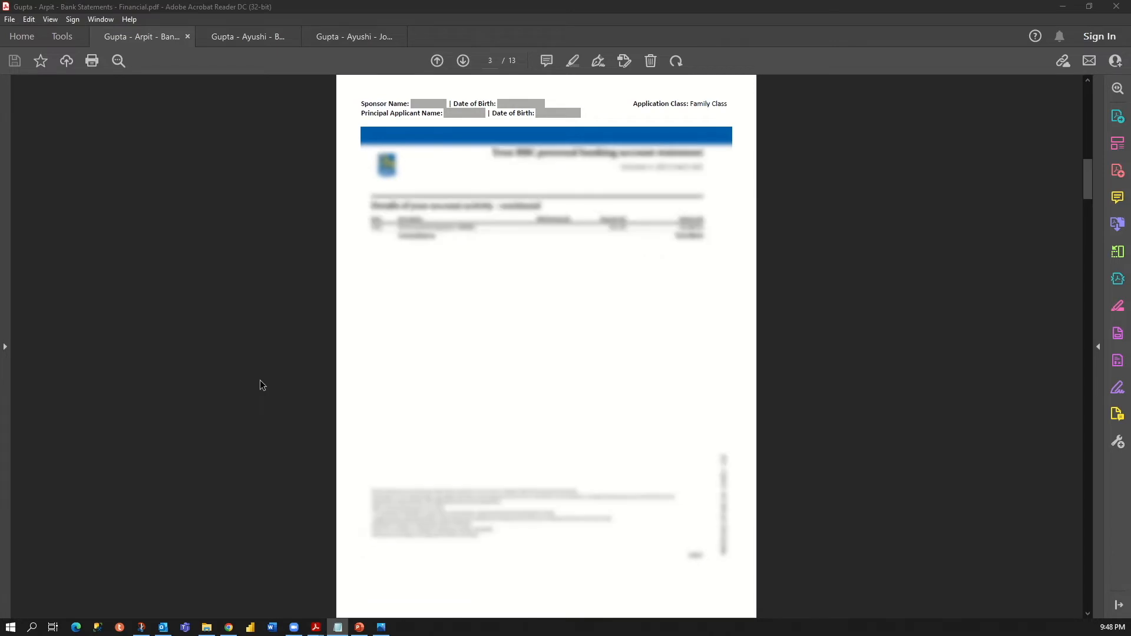
{"action": "scroll", "scroll_direction": "down", "scroll_amount": 3}
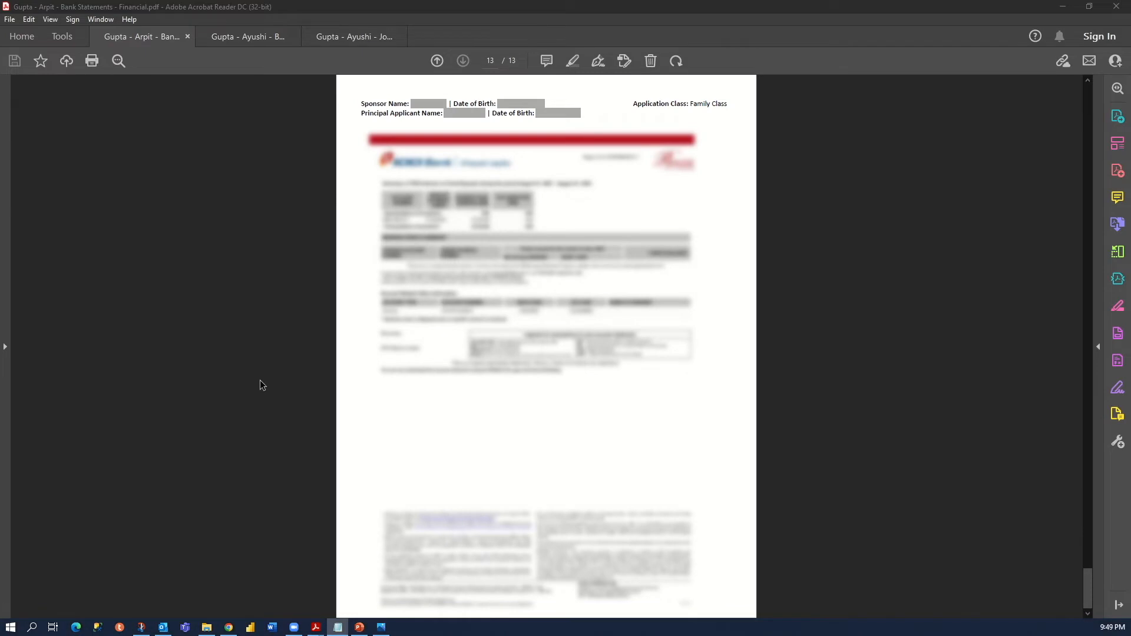
{"action": "left_click", "coordinate": [248, 37]}
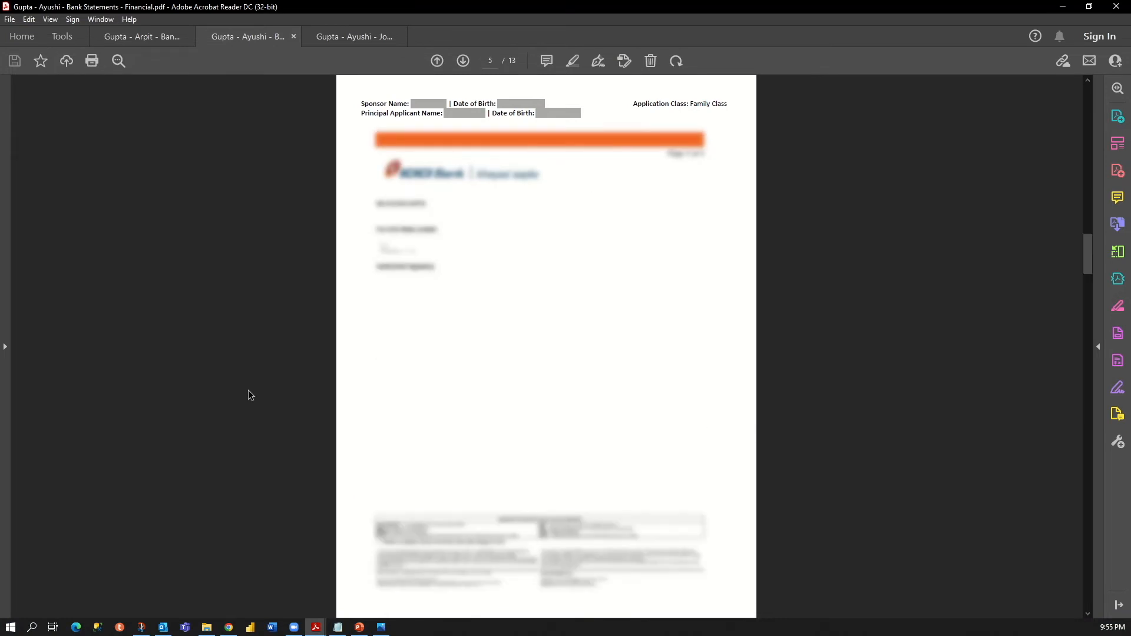
Step: Scroll the applicant's bank statements to page 13 of 13 and switch to the joint account proof
{"action": "scroll", "scroll_direction": "down", "scroll_amount": 3}
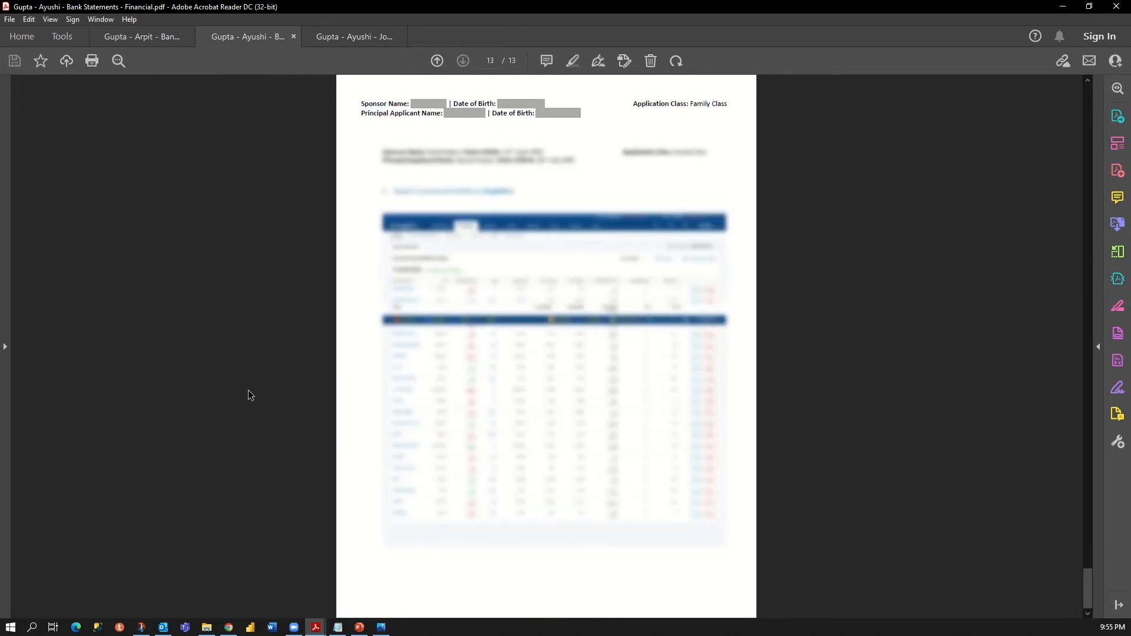
{"action": "left_click", "coordinate": [352, 37]}
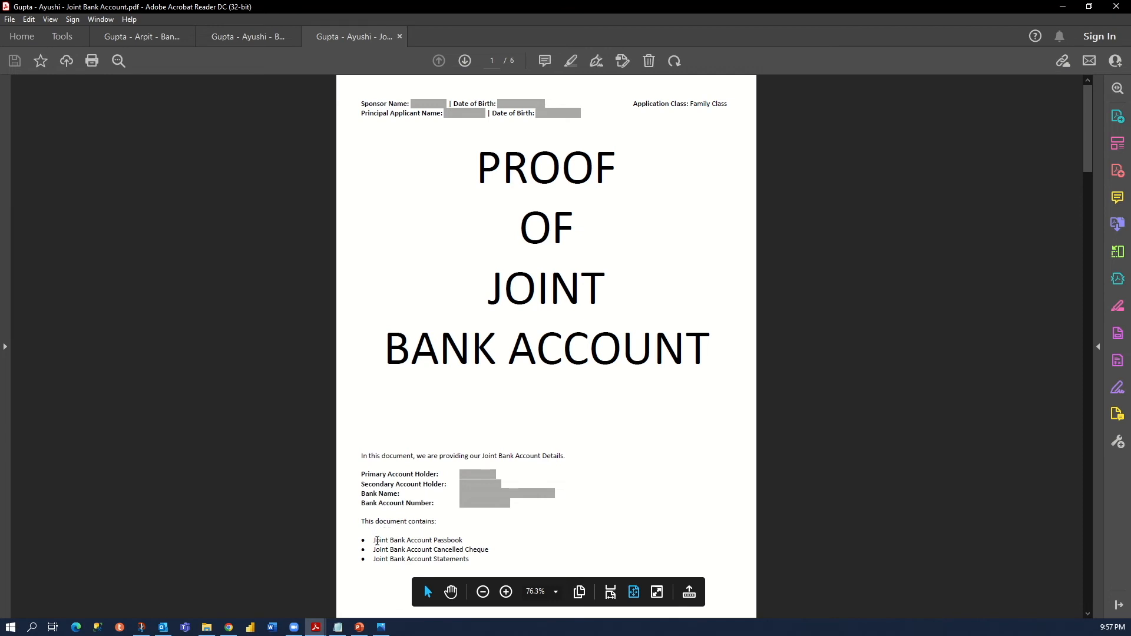
Step: View the joint bank account cover page and scroll down to the cancelled cheque on page 3 of 6
{"action": "double_click", "coordinate": [417, 539]}
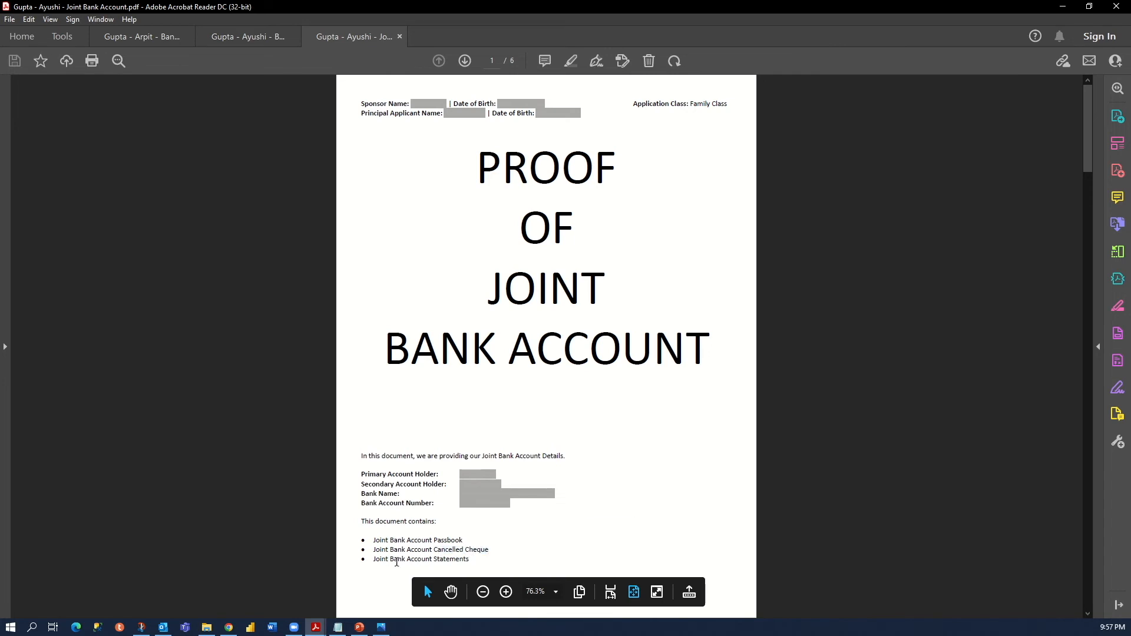
{"action": "mouse_move", "coordinate": [341, 548]}
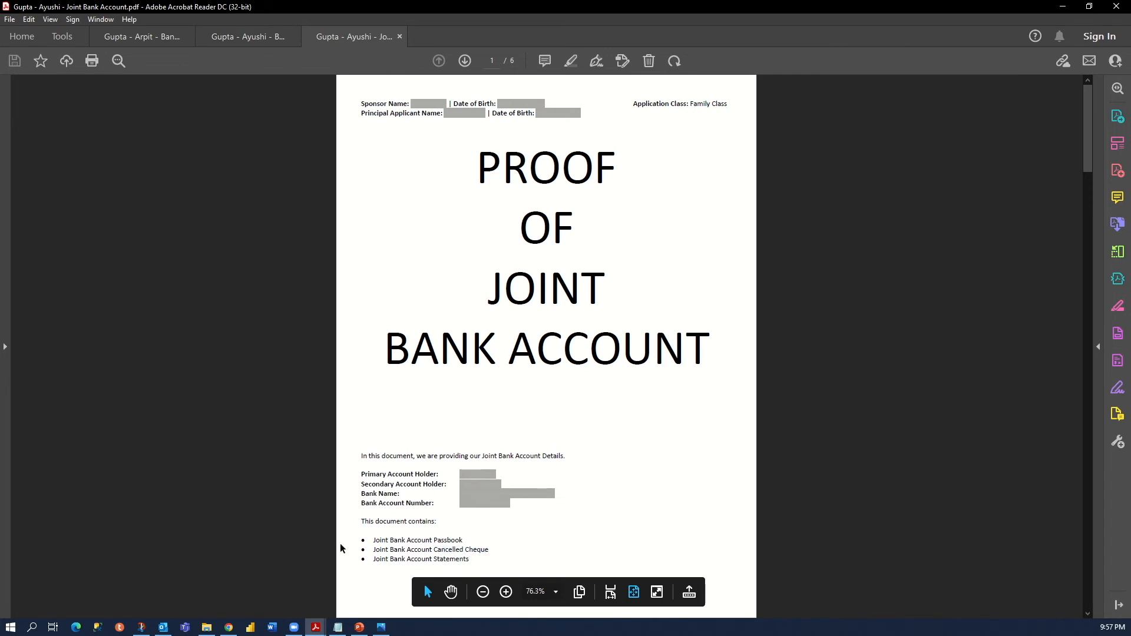
{"action": "scroll", "scroll_direction": "down", "scroll_amount": 3}
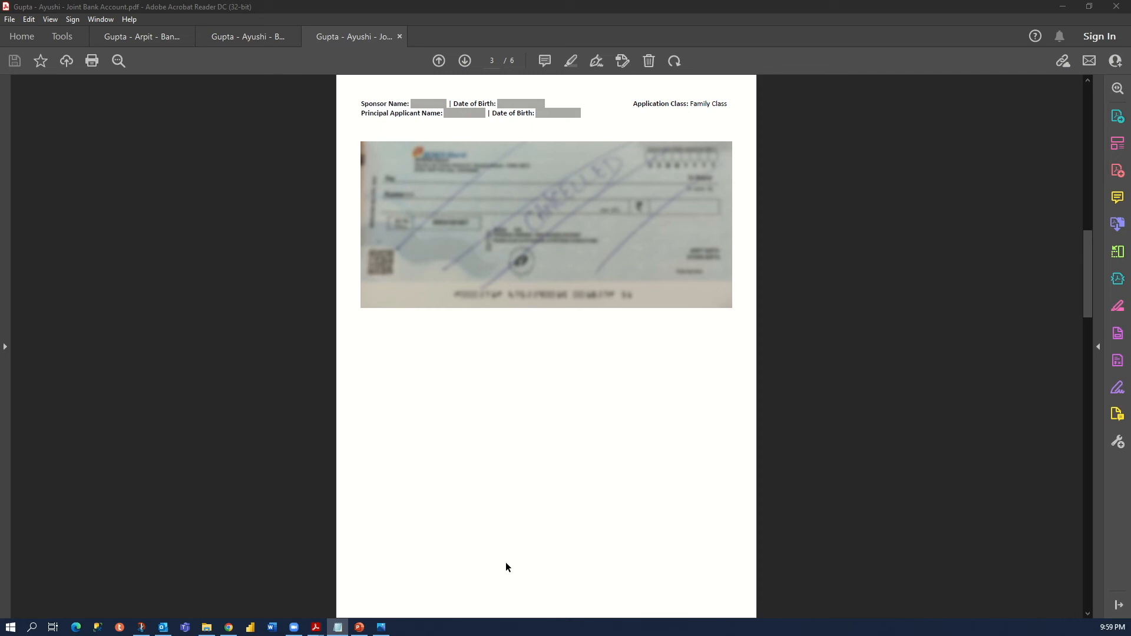
Step: Return to the passbook on page 2 of 6 and review it alongside the cancelled cheque
{"action": "left_click", "coordinate": [464, 60]}
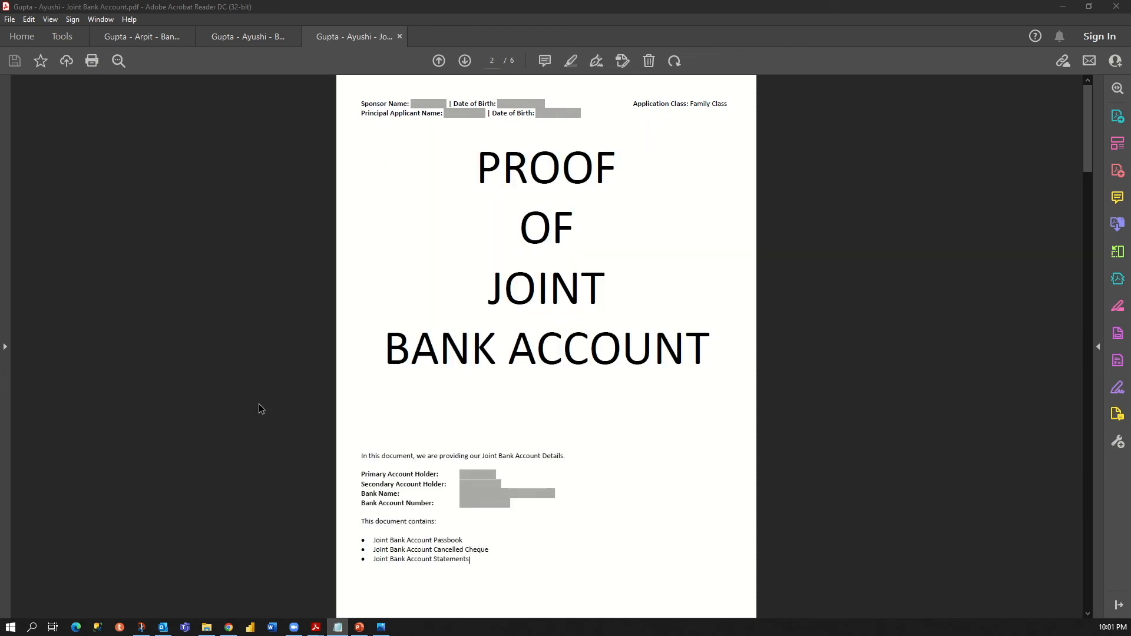
{"action": "scroll", "scroll_direction": "down", "scroll_amount": 3}
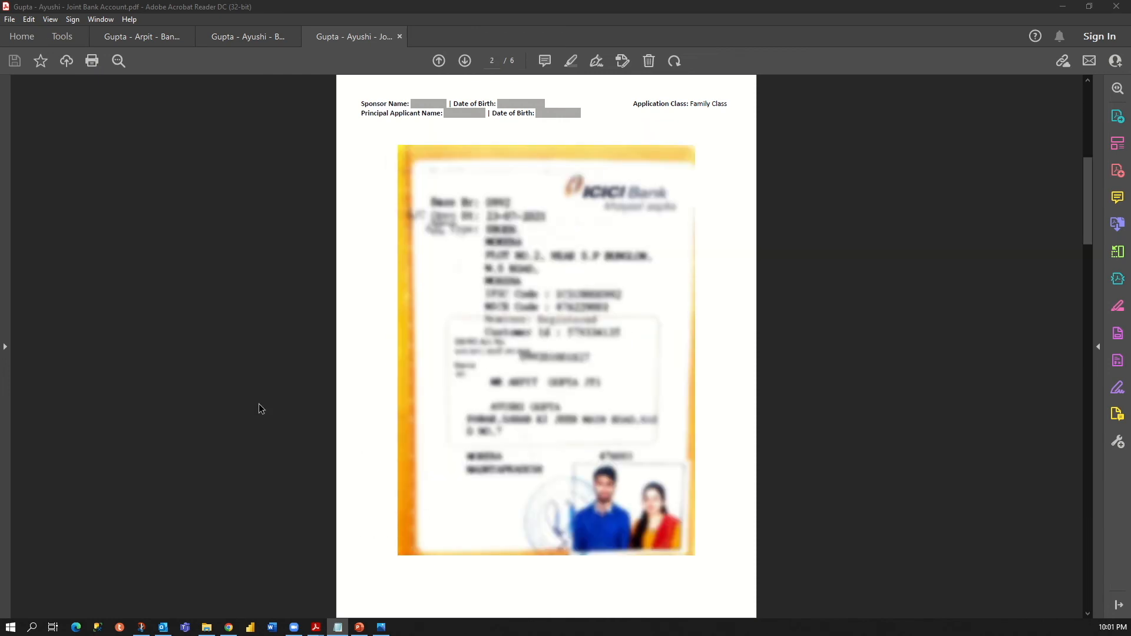